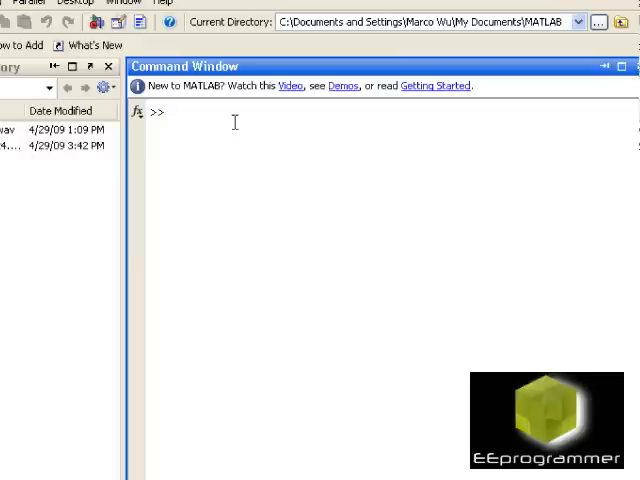
- Run 'edit abc' in the Command Window to open abc.m for editing
{"action": "type", "text": "edit"}
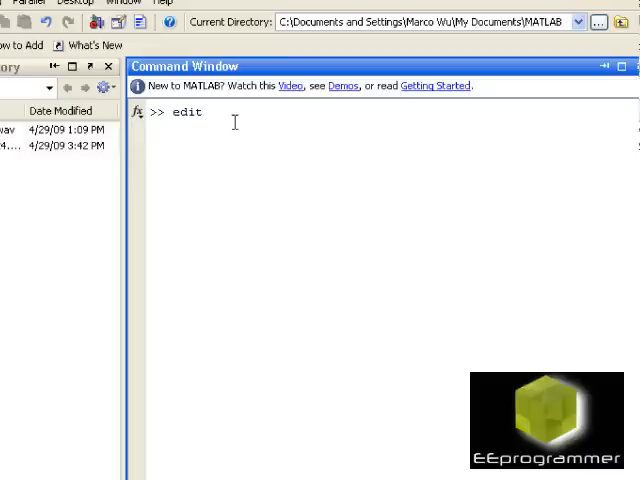
{"action": "type", "text": "abc"}
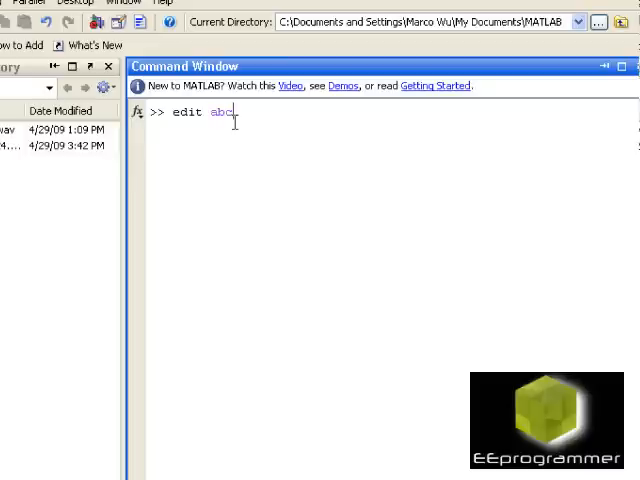
{"action": "key", "text": "Return"}
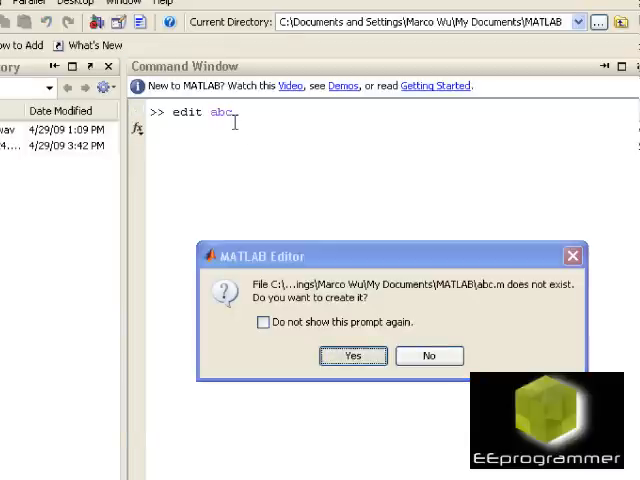
- Create abc.m and write the header line 'function [a] = abc (A,B,C)'
{"action": "left_click", "coordinate": [352, 355]}
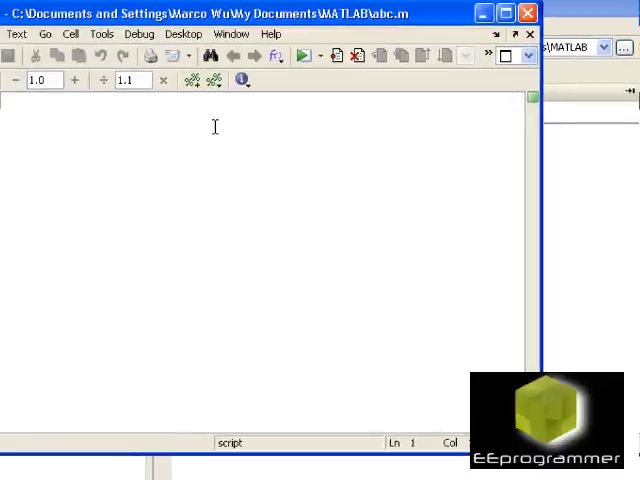
{"action": "type", "text": "r"}
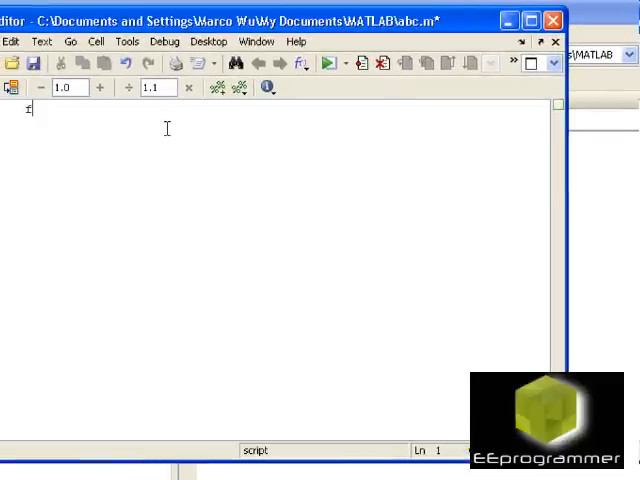
{"action": "type", "text": "unction"}
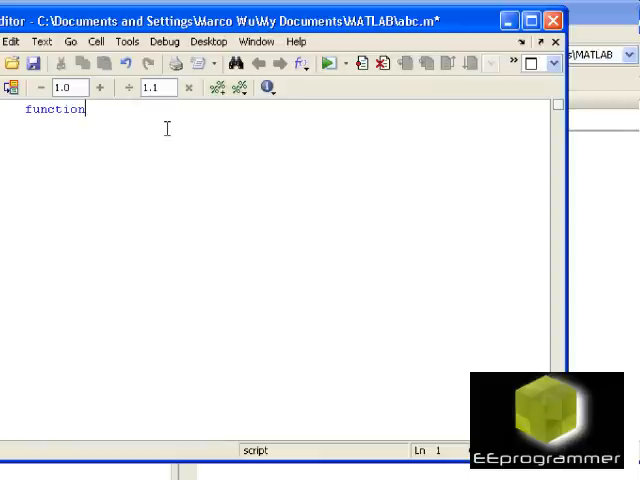
{"action": "type", "text": "["}
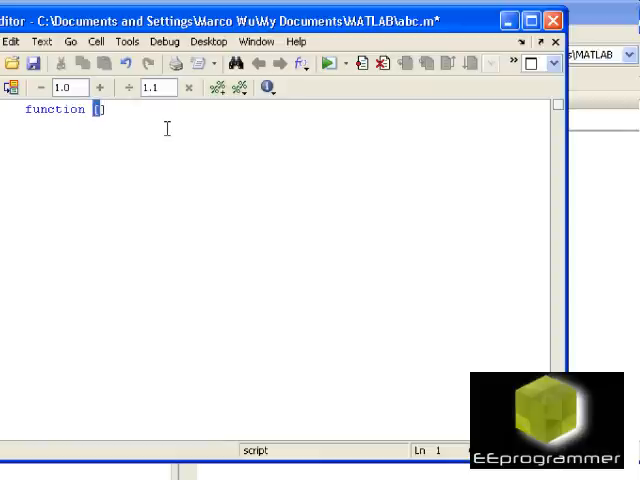
{"action": "type", "text": "a]"}
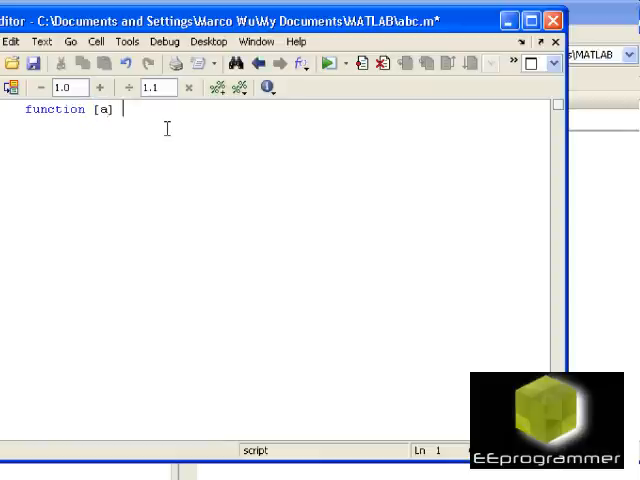
{"action": "type", "text": "= ab"}
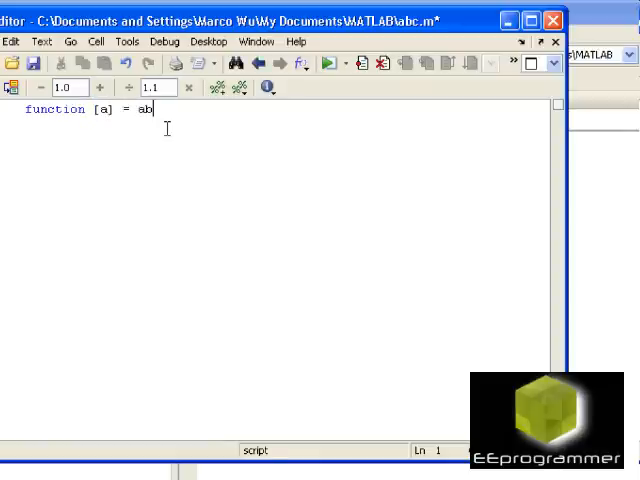
{"action": "type", "text": "c"}
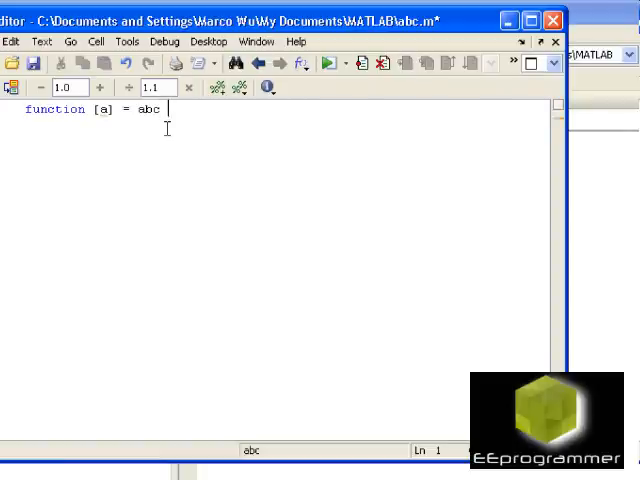
{"action": "type", "text": "()"}
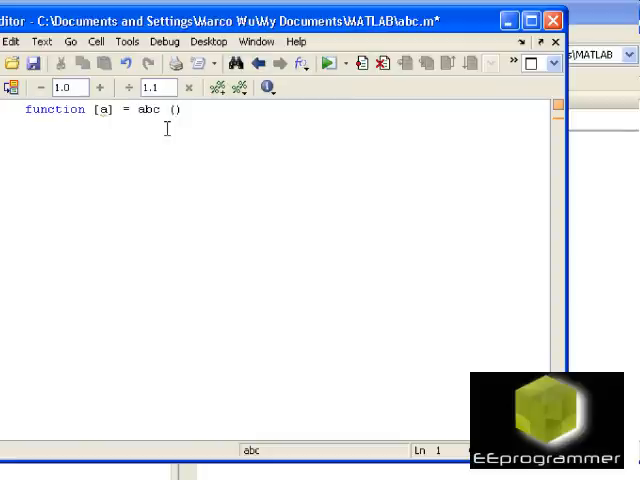
{"action": "type", "text": "a"}
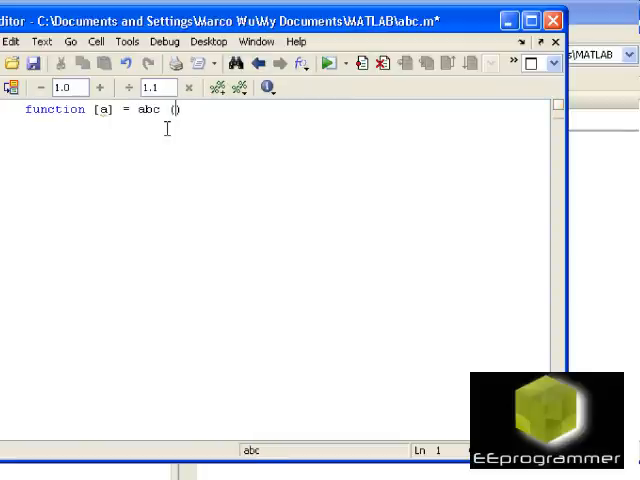
{"action": "type", "text": "A,B,"}
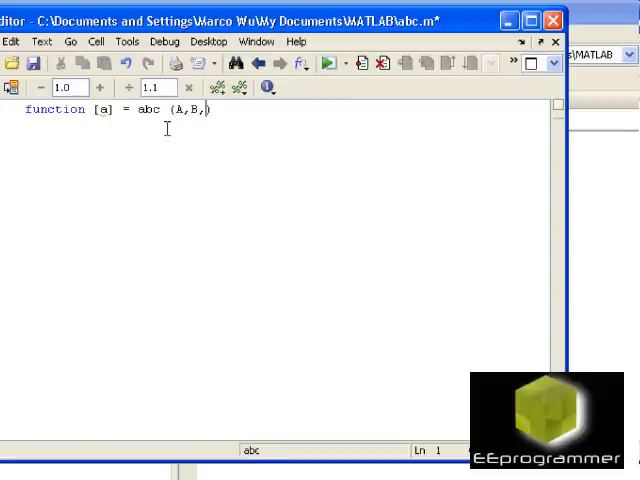
{"action": "type", "text": "C"}
{"action": "key", "text": "Return"}
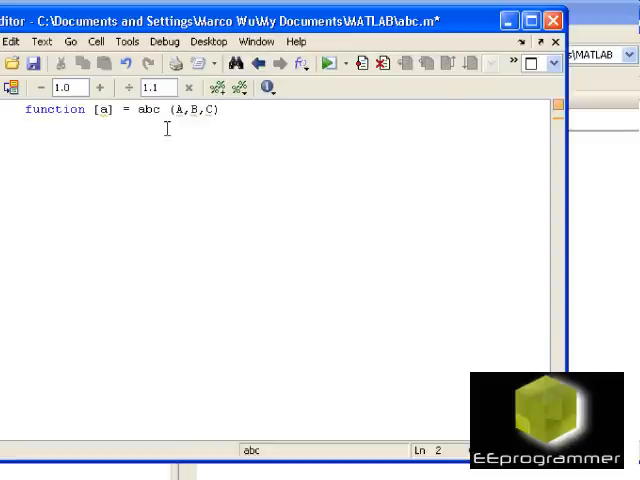
- Write the function body line 'a = A + B +C;' in abc.m
{"action": "type", "text": "a"}
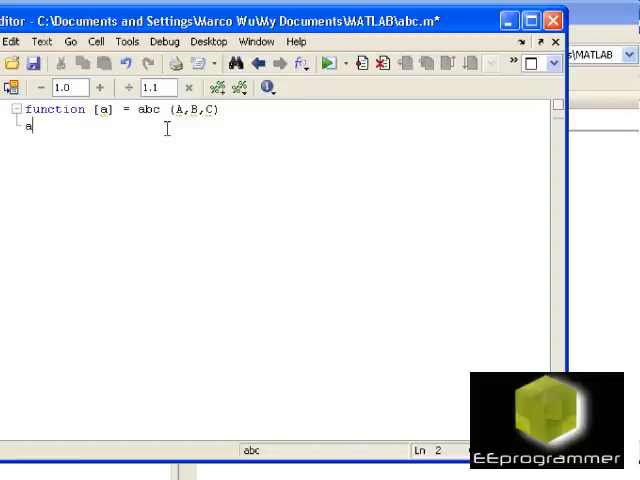
{"action": "type", "text": "= a"}
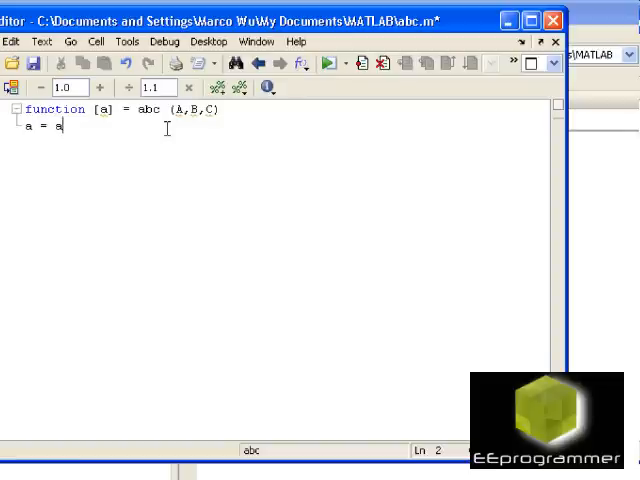
{"action": "type", "text": "A +"}
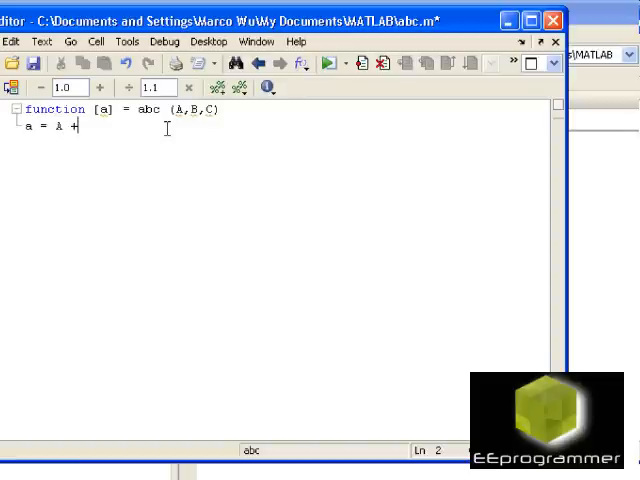
{"action": "type", "text": "B"}
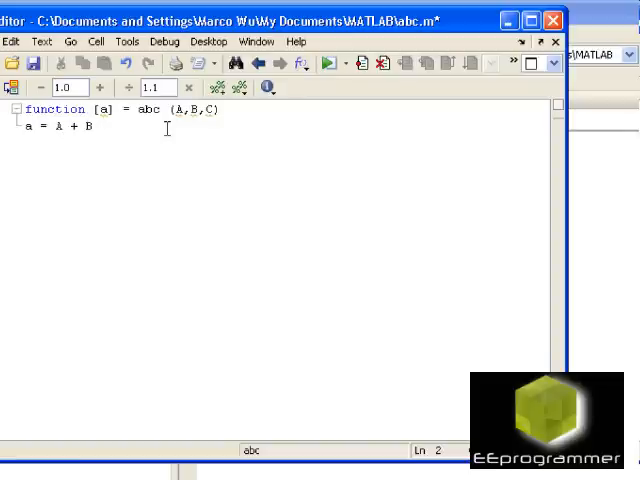
{"action": "type", "text": "+C;"}
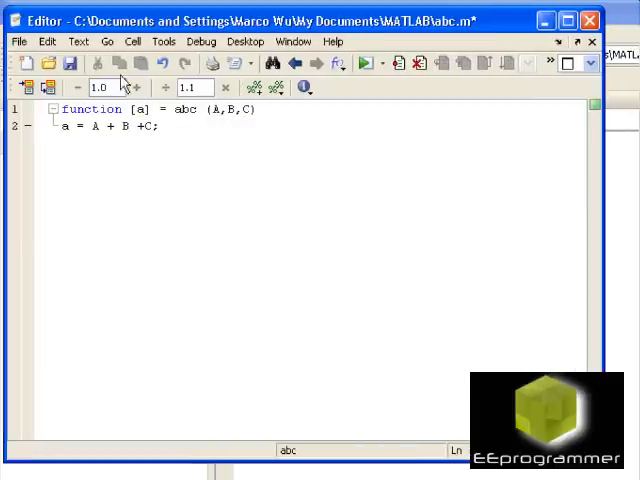
{"action": "mouse_move", "coordinate": [175, 97]}
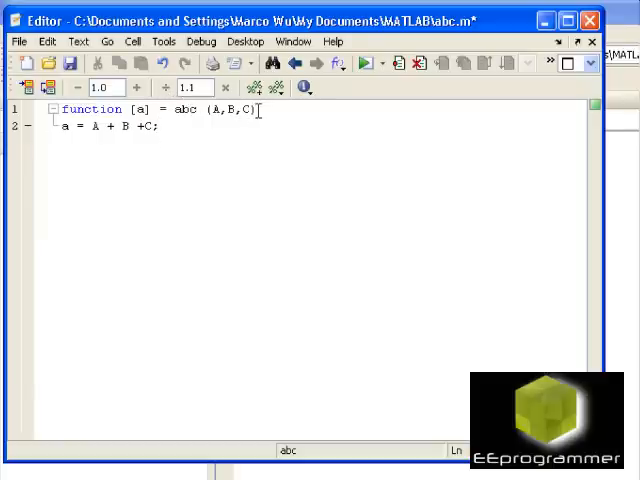
- Add a 'tic' line before the sum and a 'toc' line after it
{"action": "key", "text": "Return"}
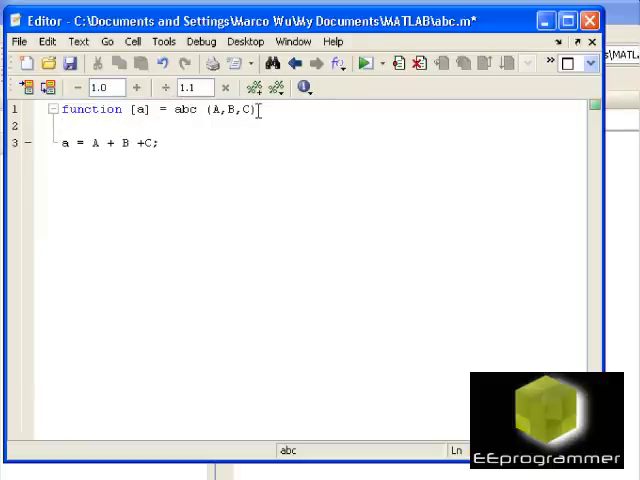
{"action": "type", "text": "tic"}
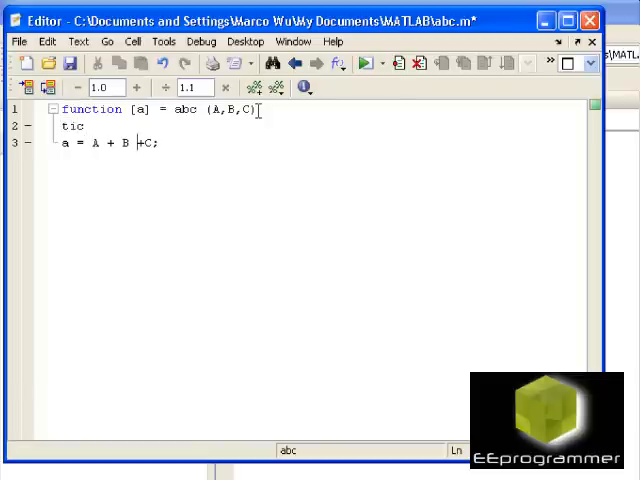
{"action": "type", "text": "to"}
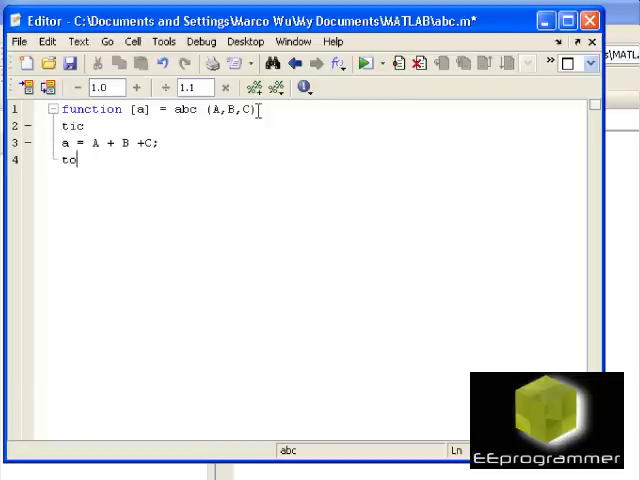
{"action": "type", "text": "c"}
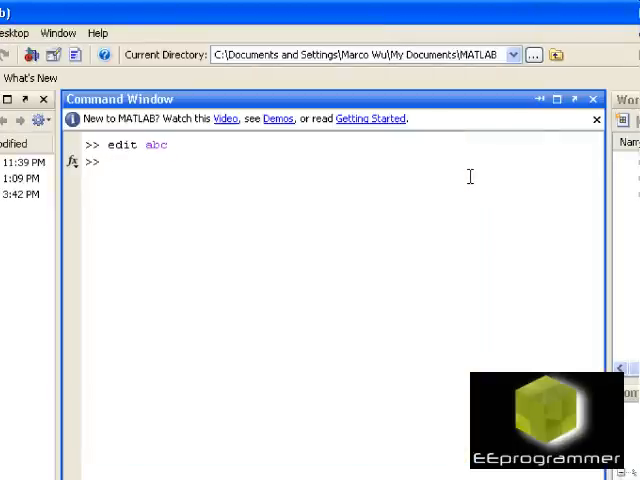
- Call abc(11,22,33) in the Command Window, getting ans = 66 and the elapsed time
{"action": "type", "text": "abc(11"}
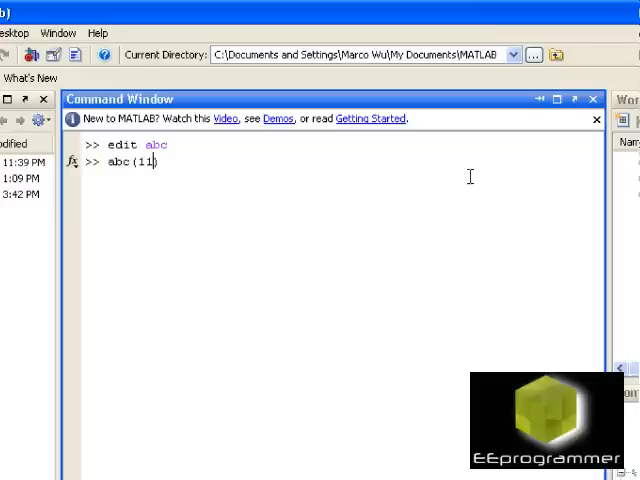
{"action": "type", "text": ",22,"}
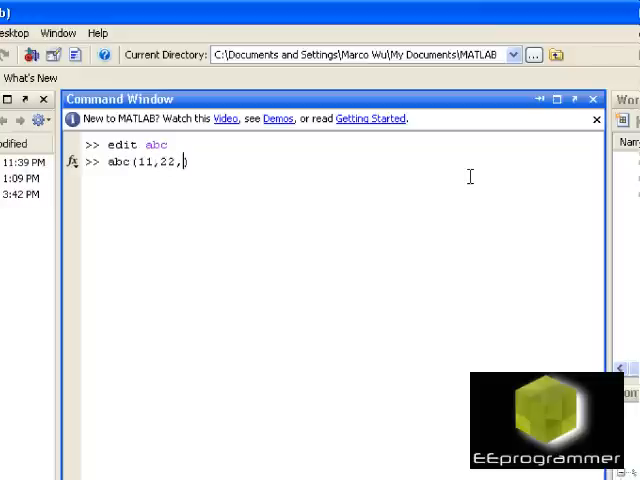
{"action": "key", "text": "Return"}
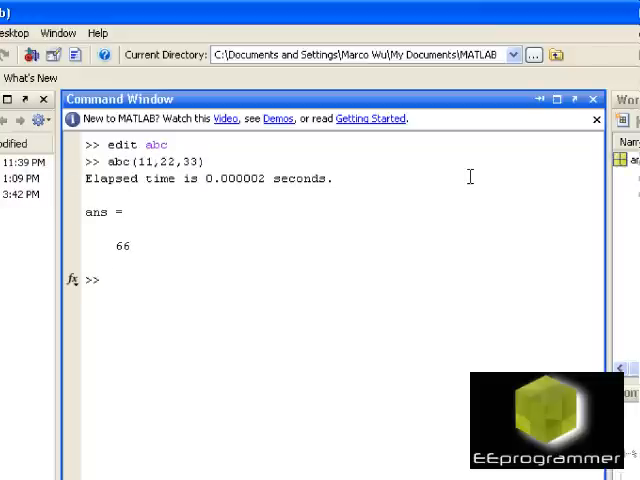